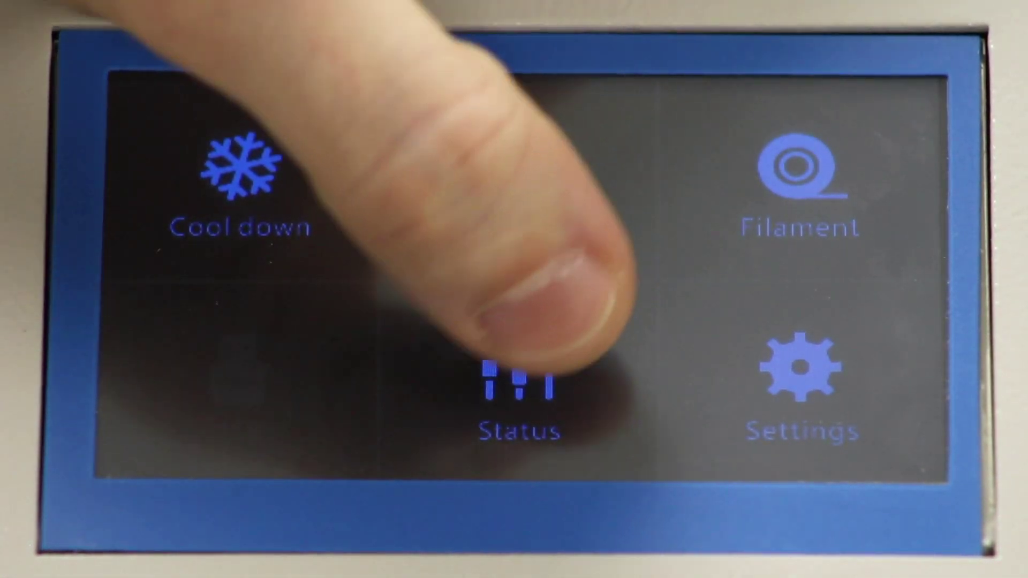
Check the printer's status readings and the filament loading options.
{"action": "left_click", "coordinate": [515, 393]}
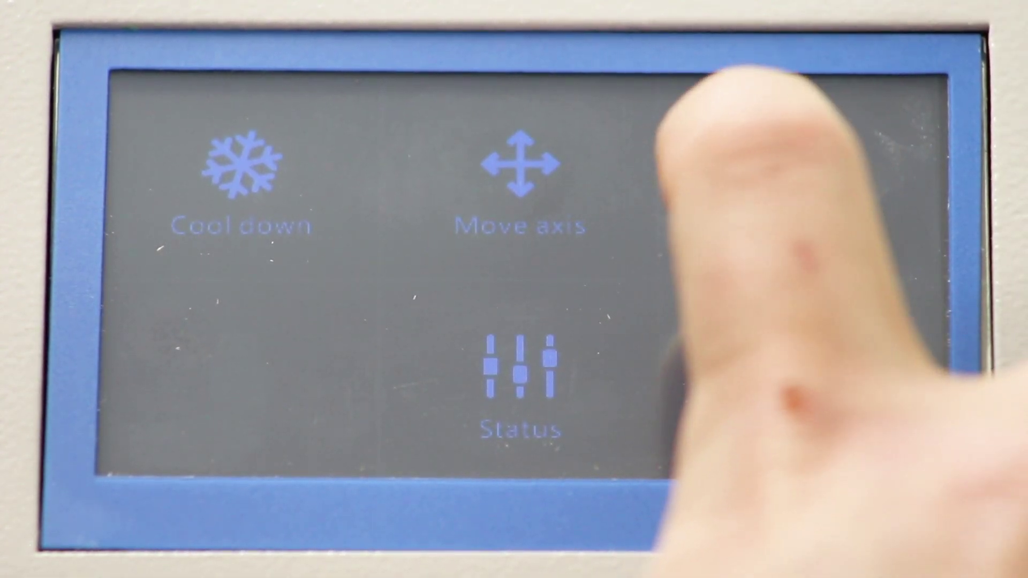
{"action": "left_click", "coordinate": [515, 163]}
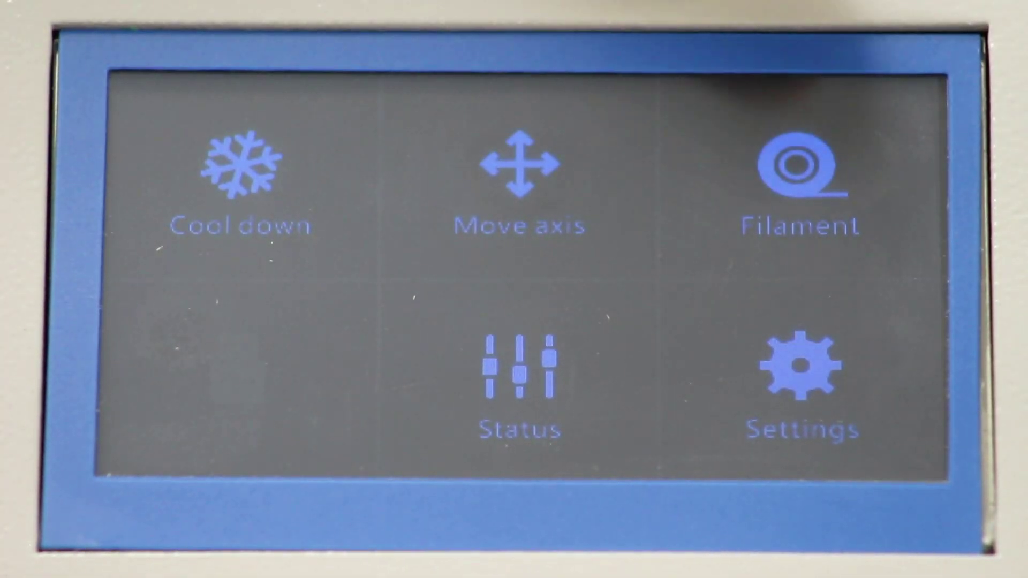
{"action": "left_click", "coordinate": [795, 171]}
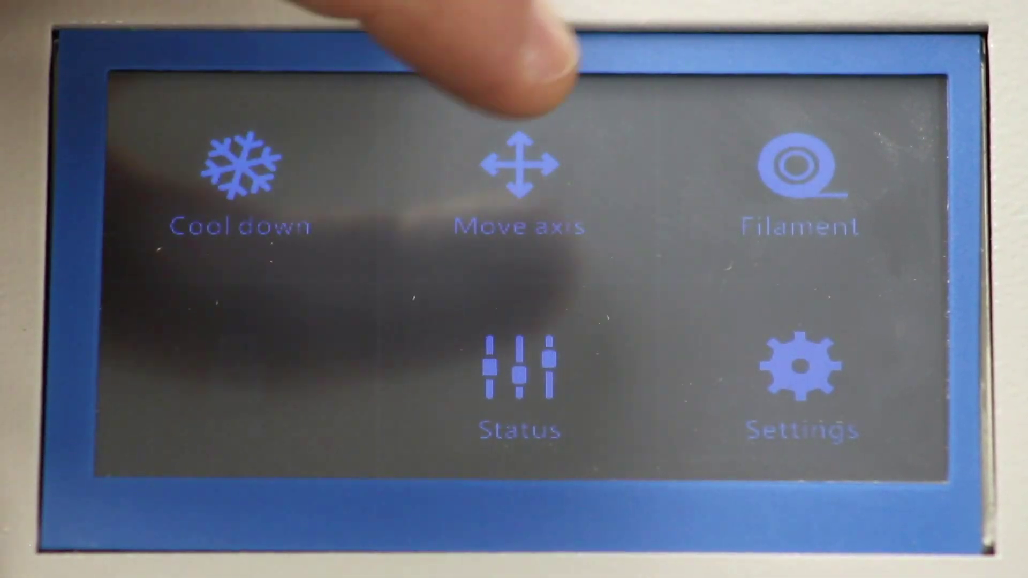
View the axis move controls, then reach the auto leveling screen under Settings.
{"action": "left_click", "coordinate": [791, 171]}
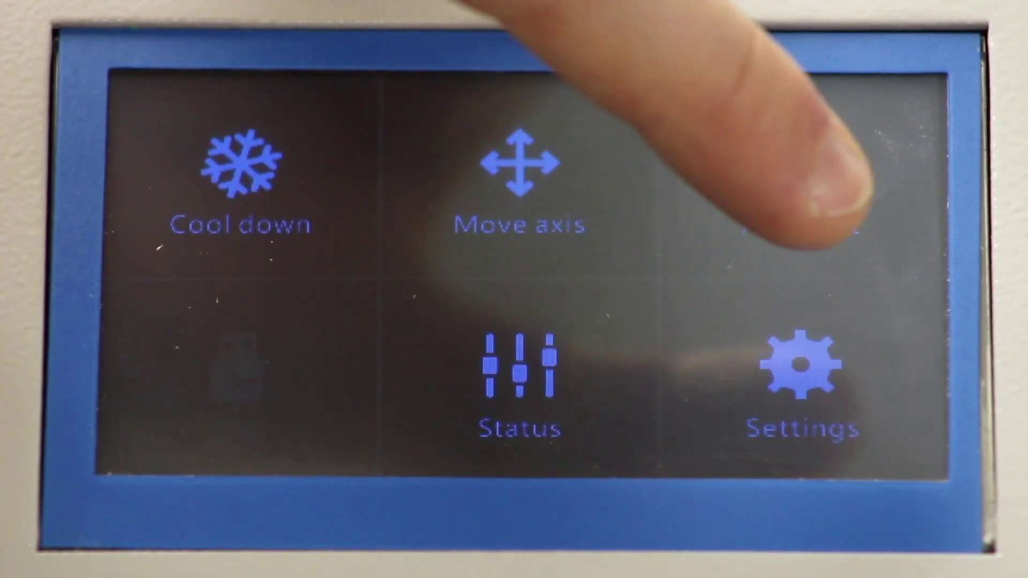
{"action": "left_click", "coordinate": [798, 367]}
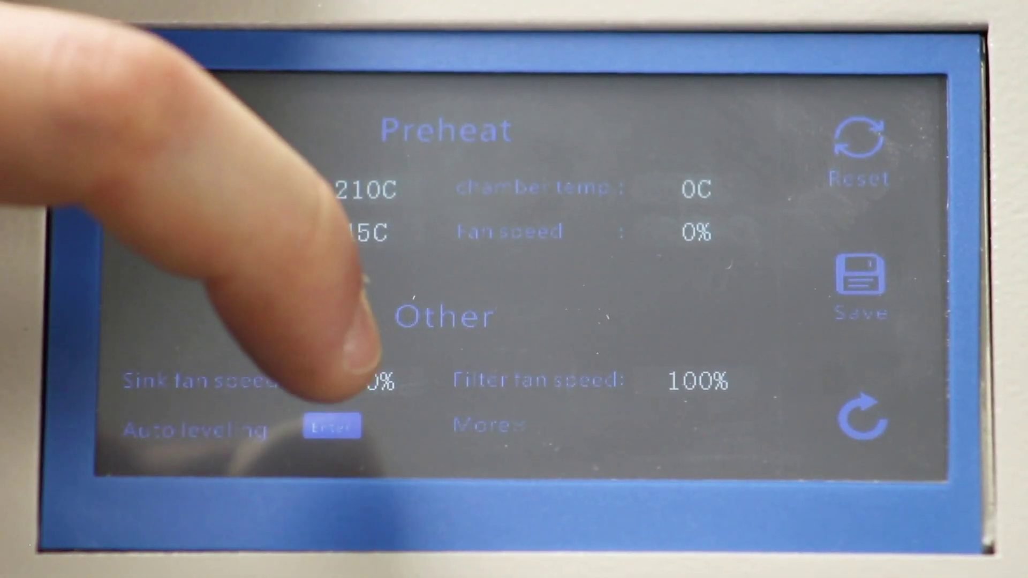
{"action": "left_click", "coordinate": [333, 425]}
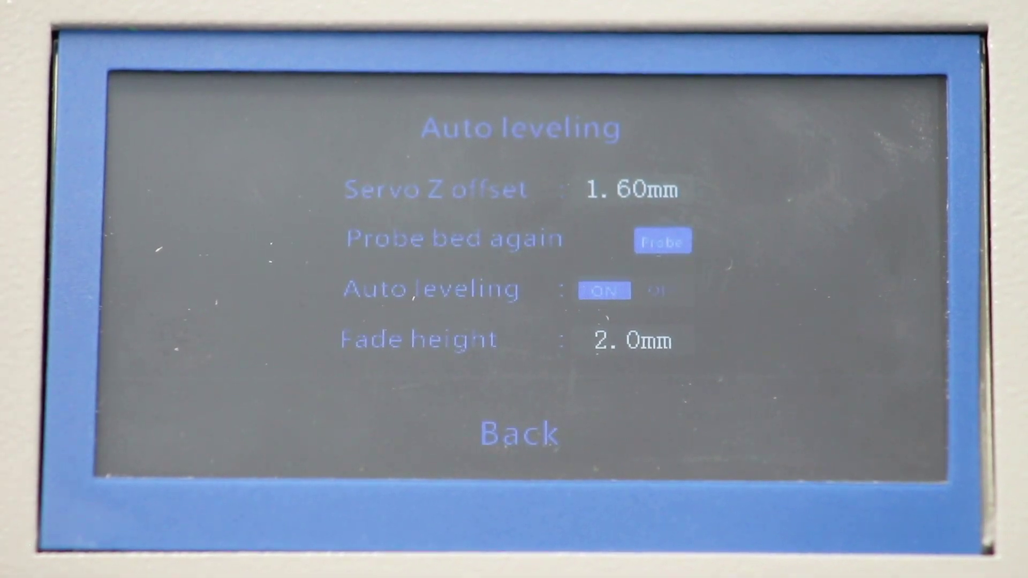